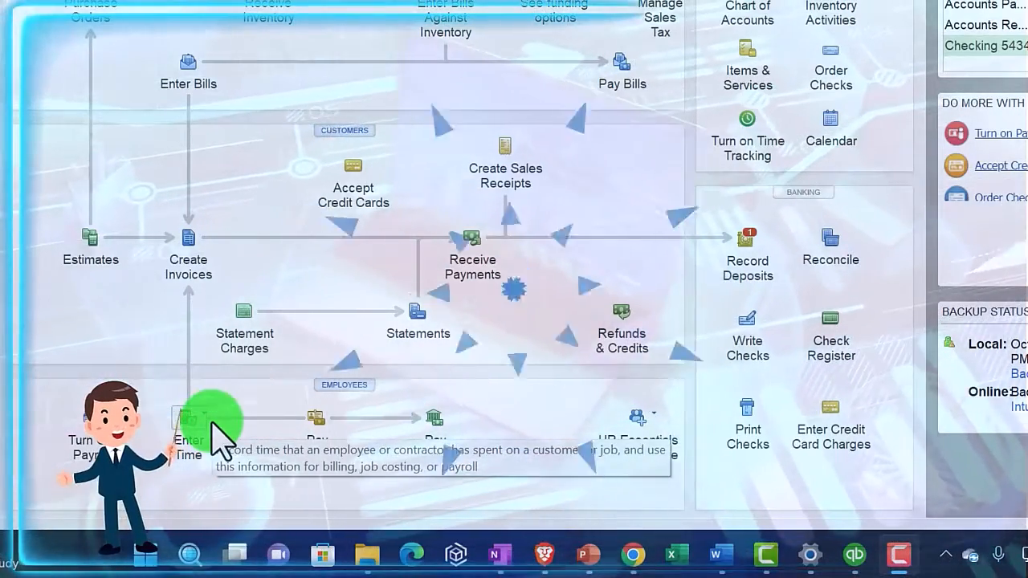
Start Enter Time from the Home Page and decline the QuickBooks Time sign-up offer
{"action": "left_click", "coordinate": [188, 421]}
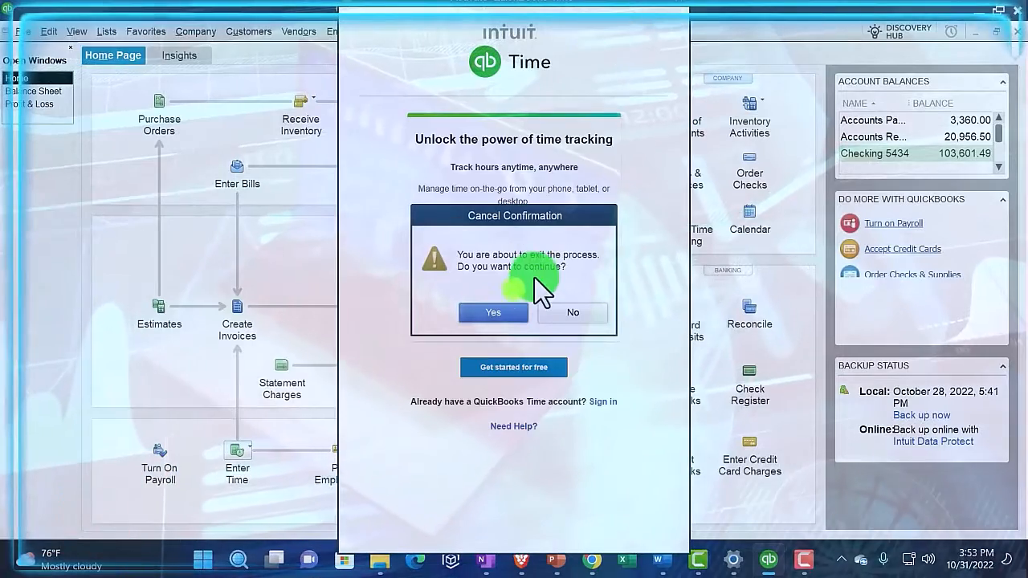
{"action": "left_click", "coordinate": [493, 312]}
{"action": "type", "text": "A"}
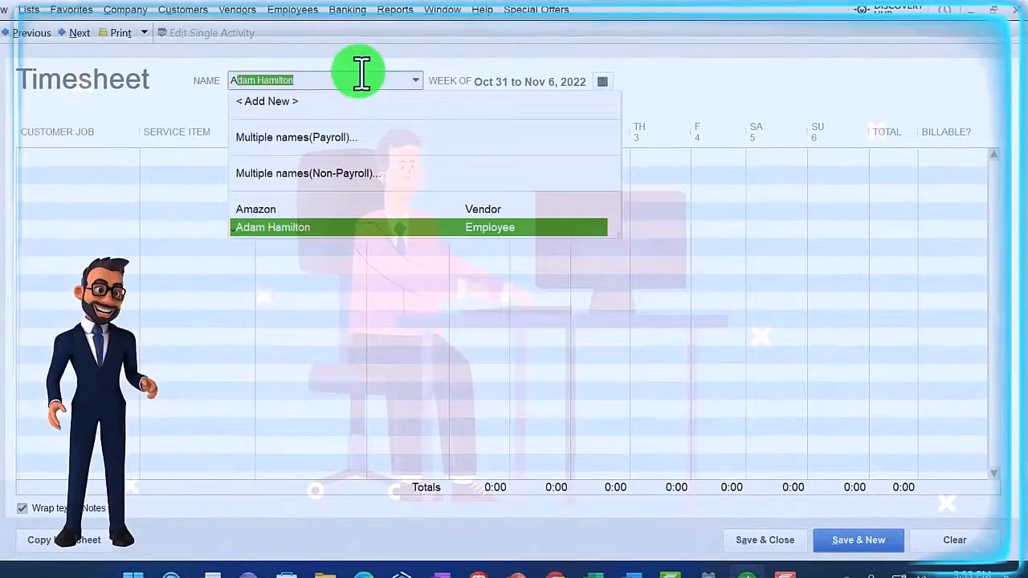
{"action": "left_click", "coordinate": [273, 228]}
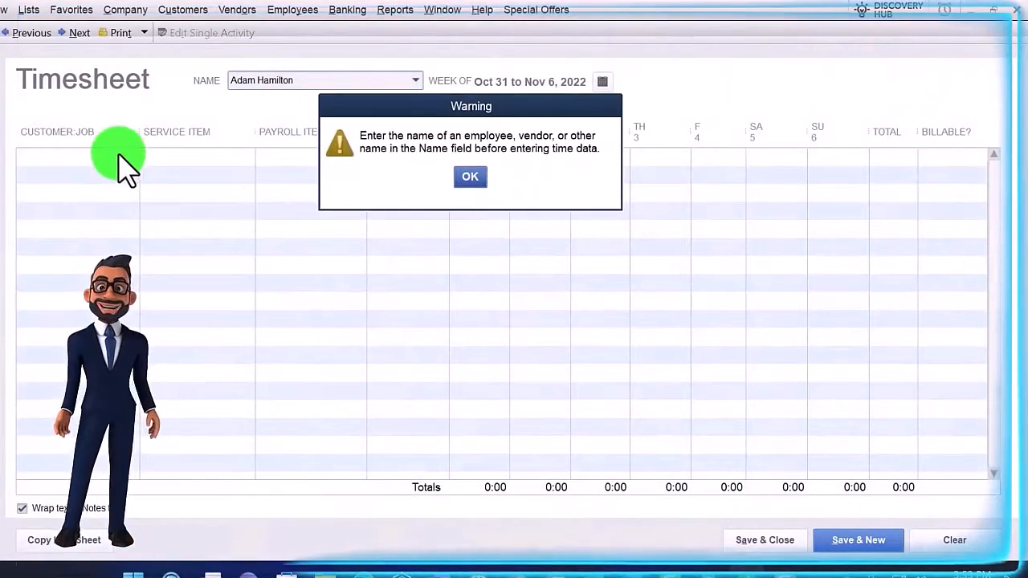
{"action": "left_click", "coordinate": [469, 177]}
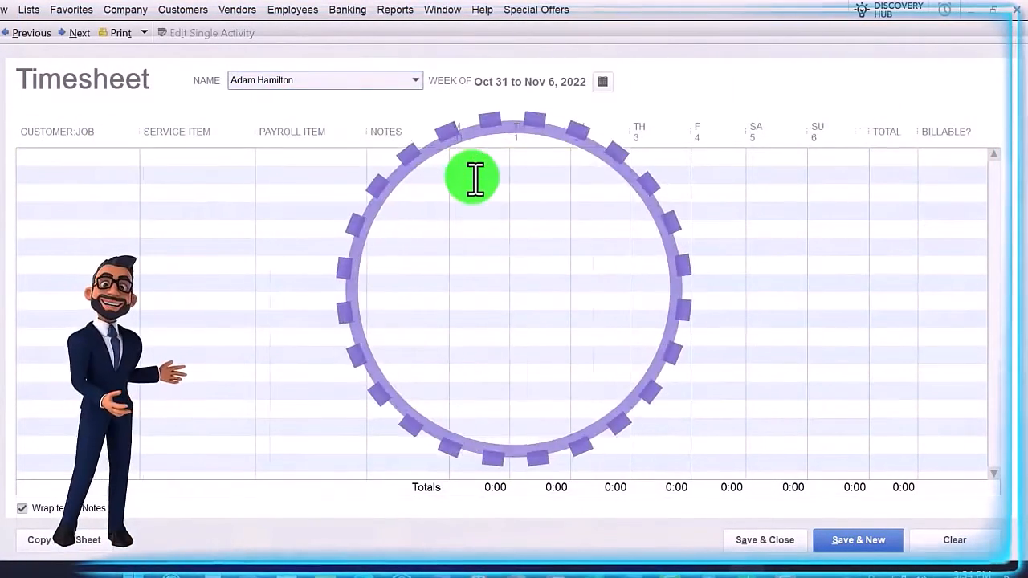